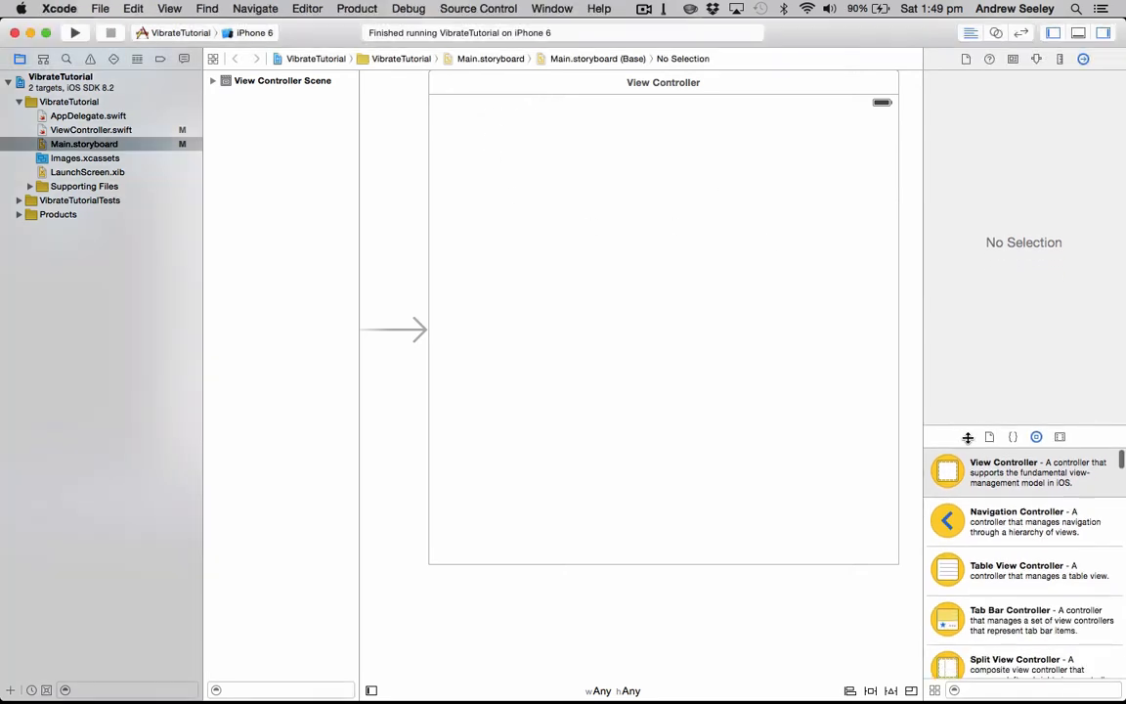
Step: Drag two buttons onto the view controller scene and show ViewController.swift beside it
scroll("down", 3)
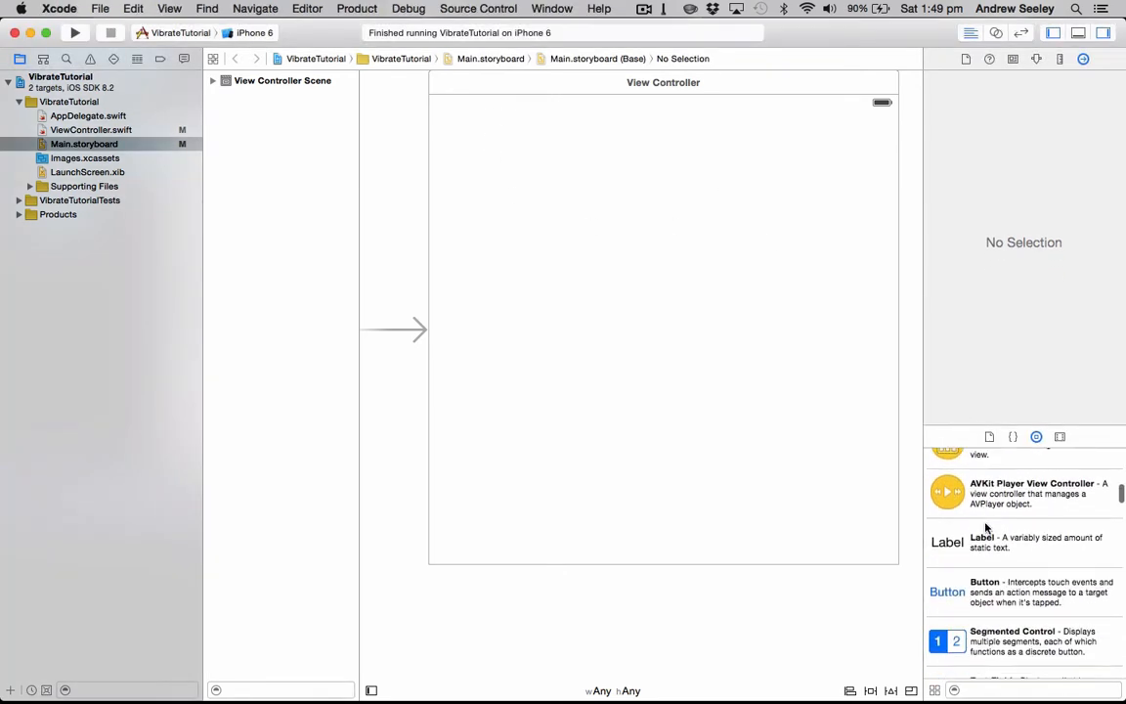
left_click_drag(947, 592, 494, 147)
type("1")
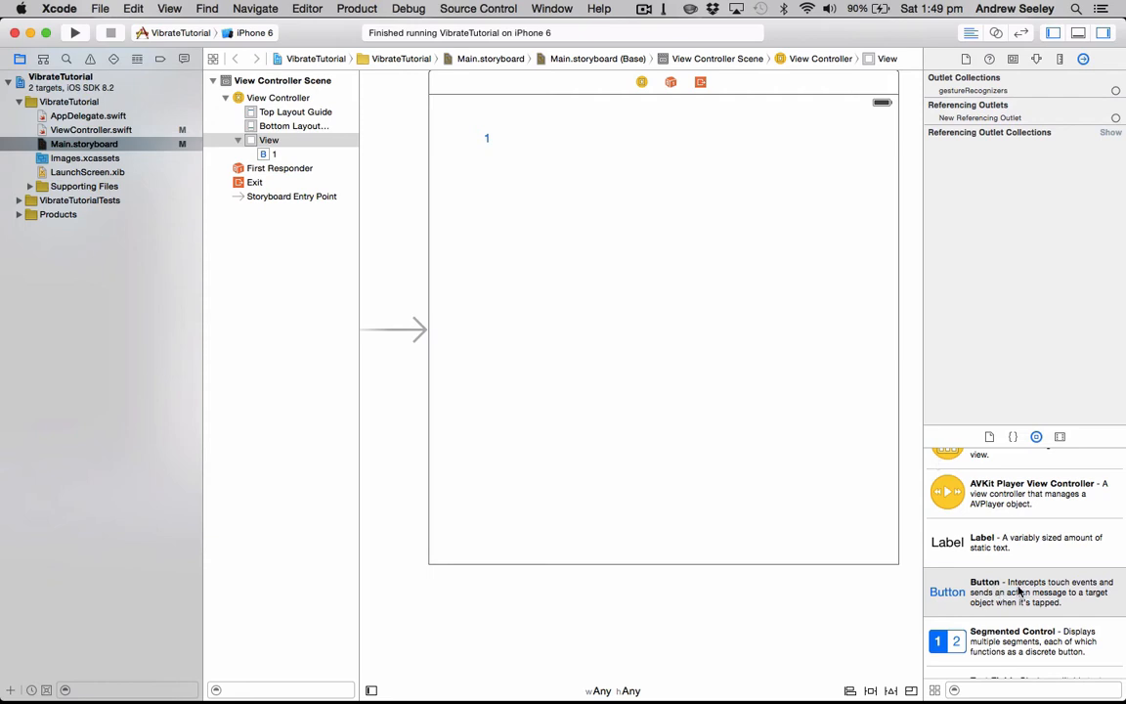
left_click_drag(947, 592, 493, 181)
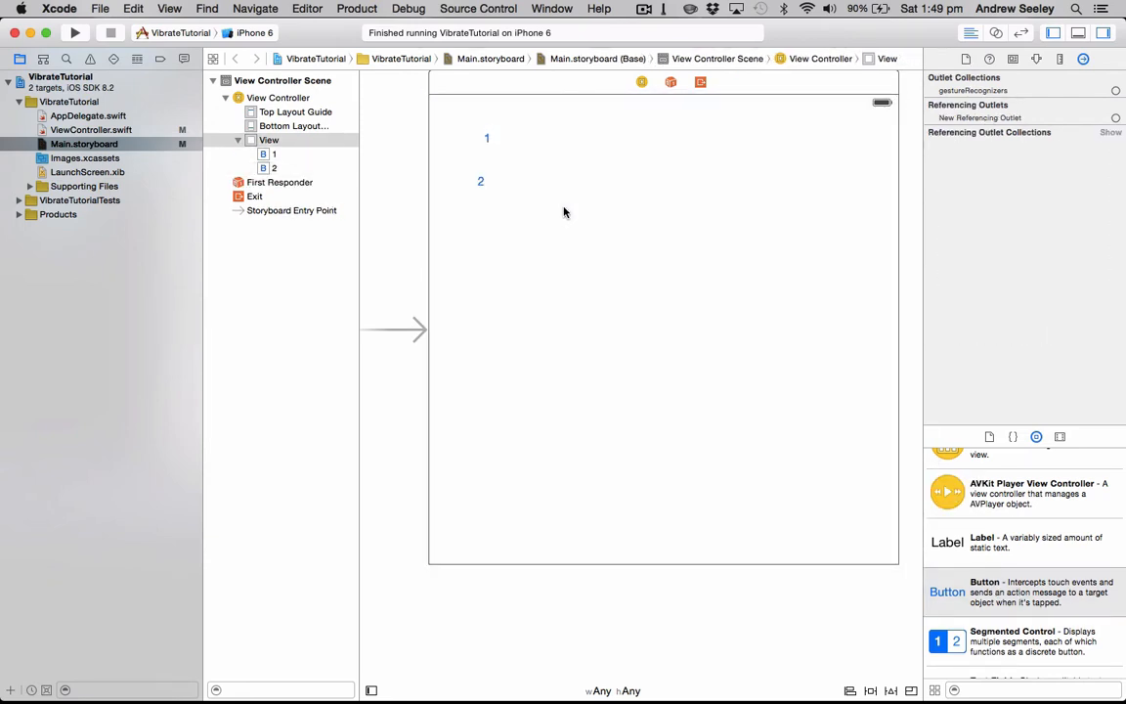
left_click(480, 181)
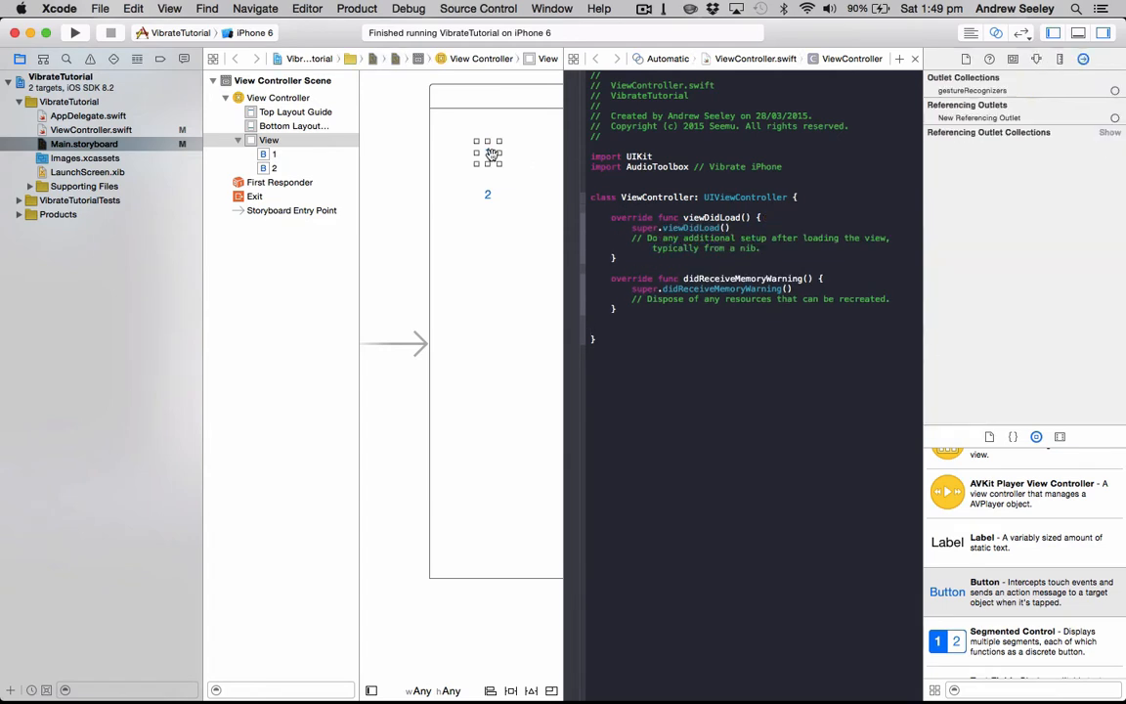
Step: Connect button 1 to ViewController.swift as an action named vib1
left_click_drag(487, 155, 533, 213)
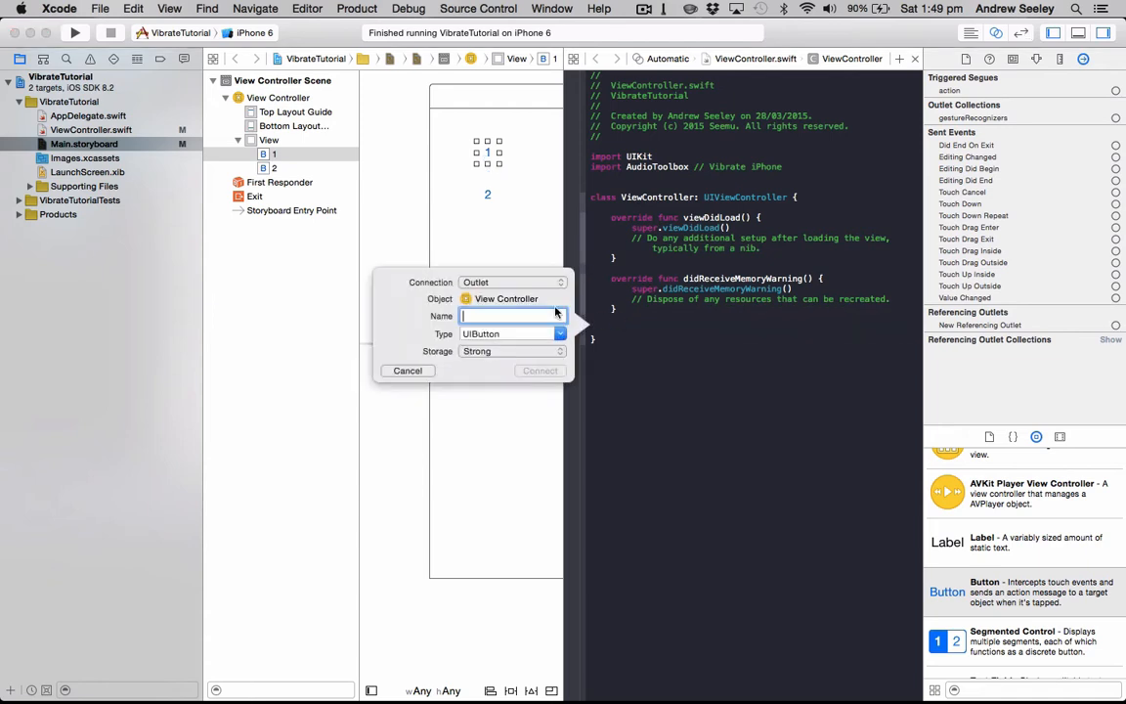
type("vib1")
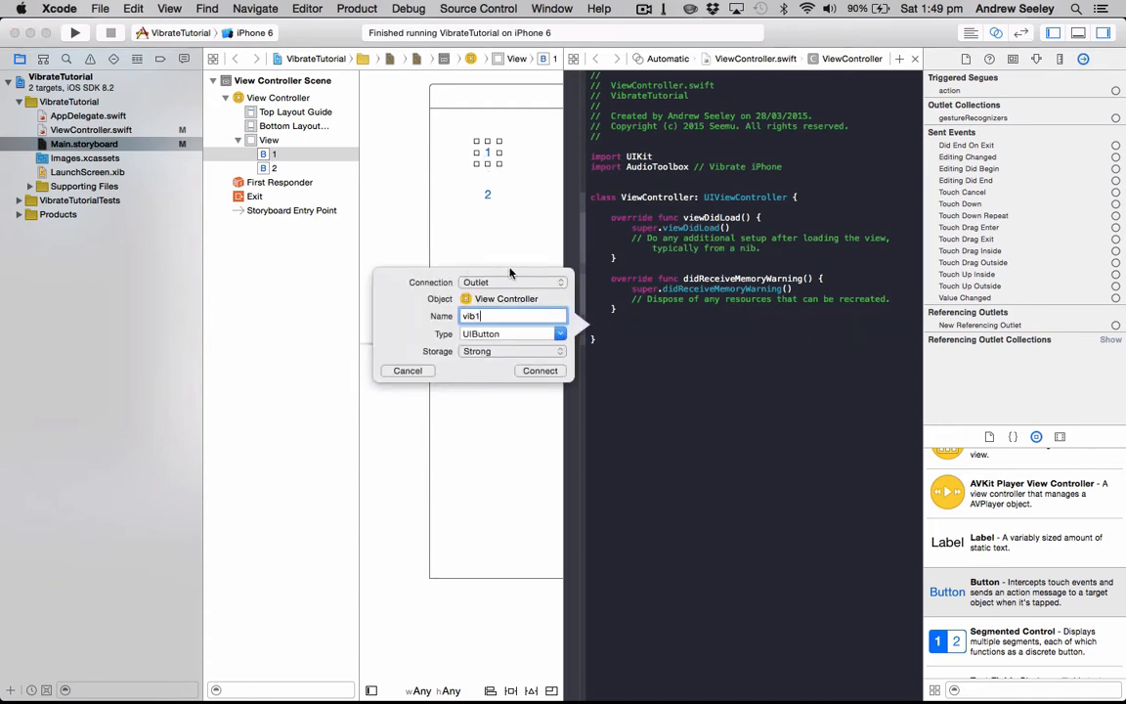
left_click(511, 281)
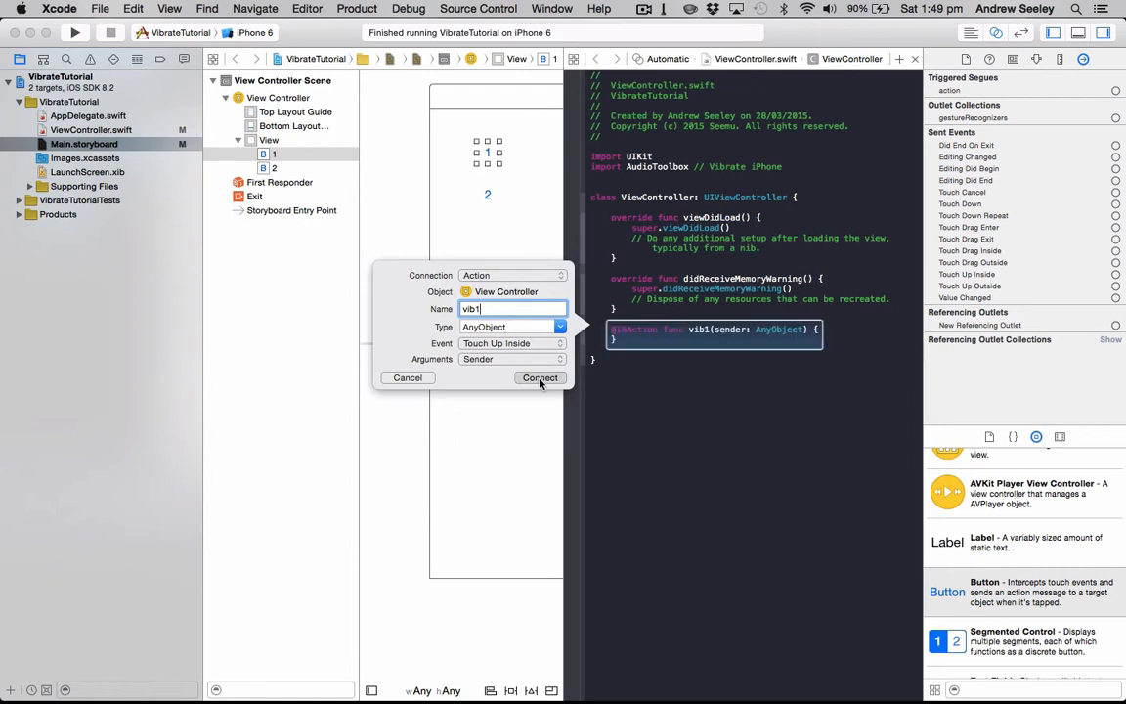
left_click(540, 378)
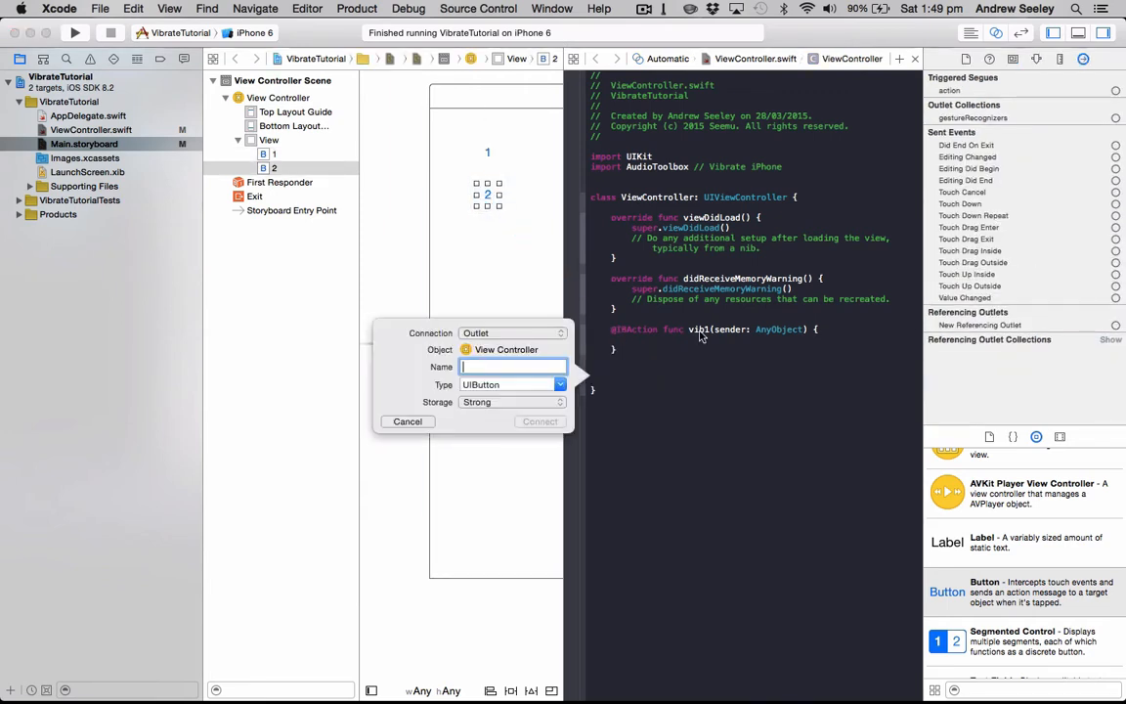
Step: Connect button 2 as a second action named vib2
type("vib2")
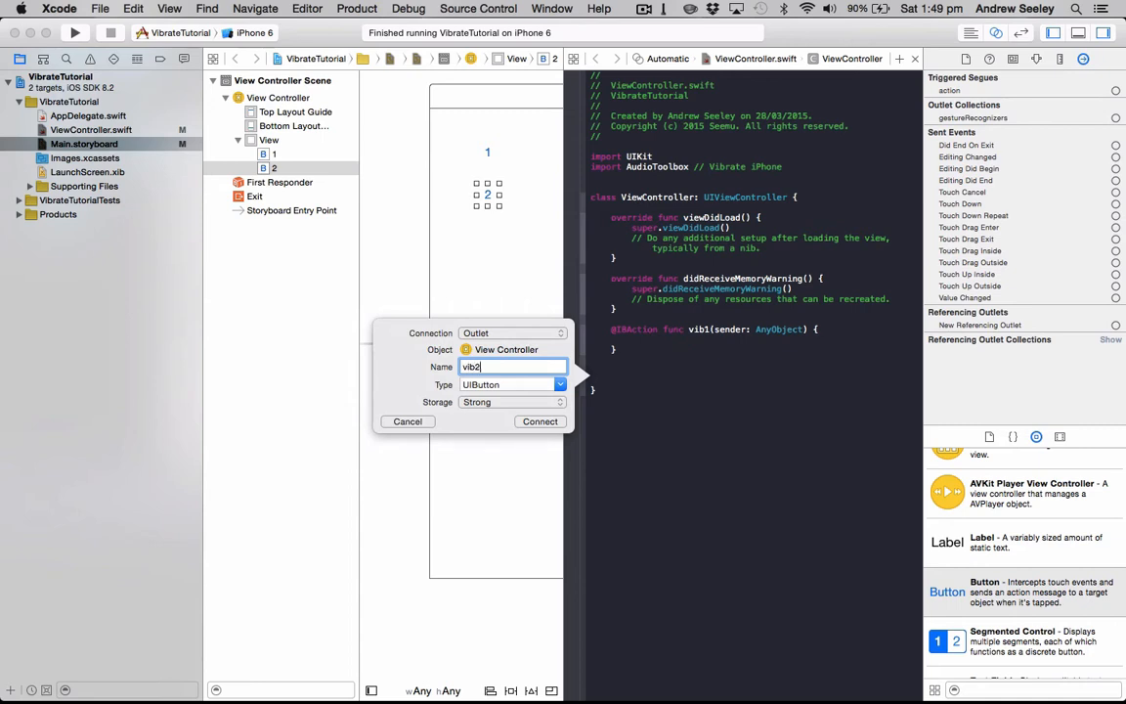
left_click(512, 332)
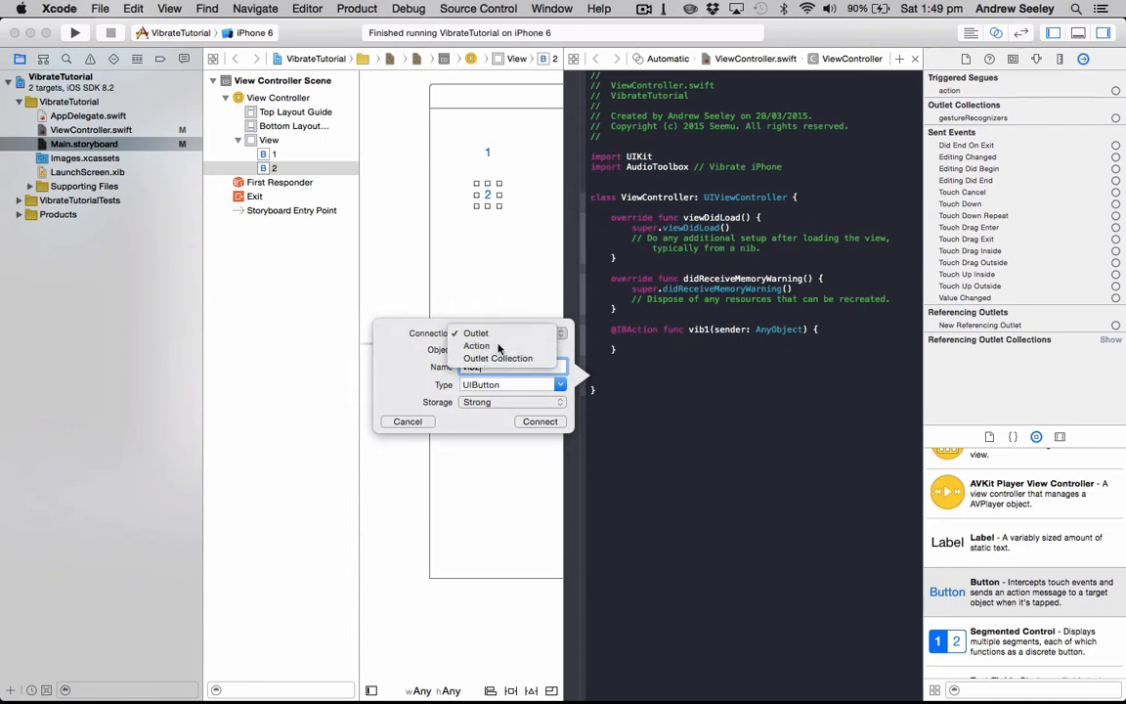
left_click(540, 421)
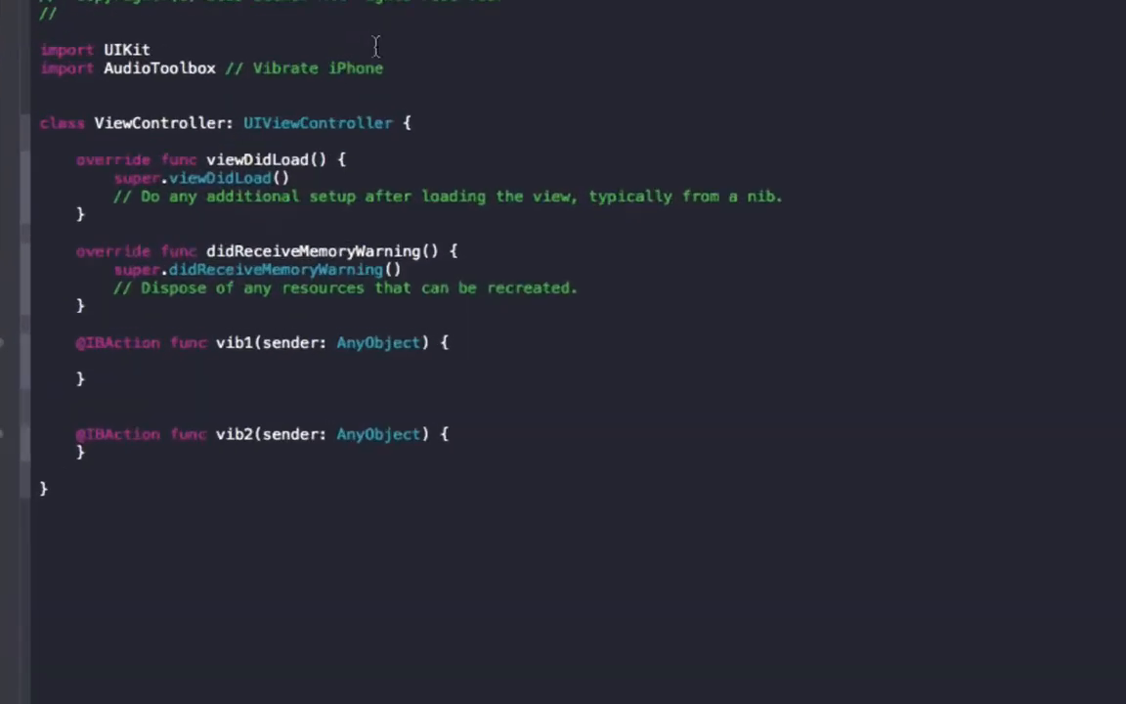
Step: Retype the import AudioToolbox line with the comment '// Needed Vibrate the iPhone'
left_click(390, 69)
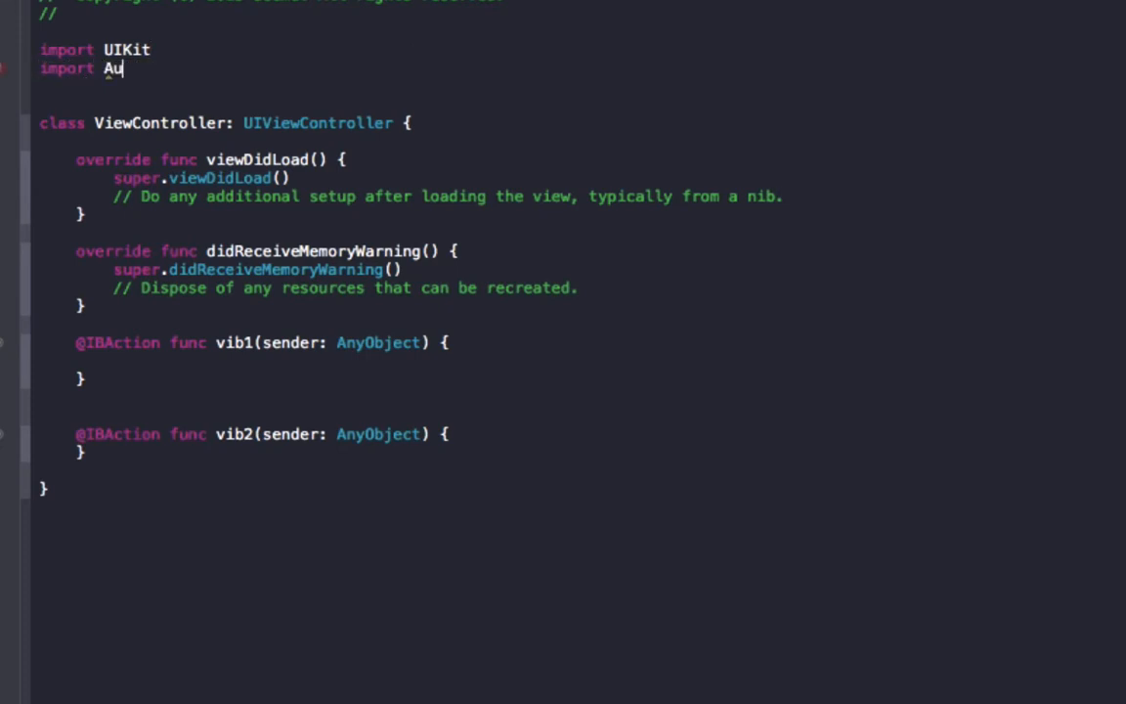
type("dioToolbo")
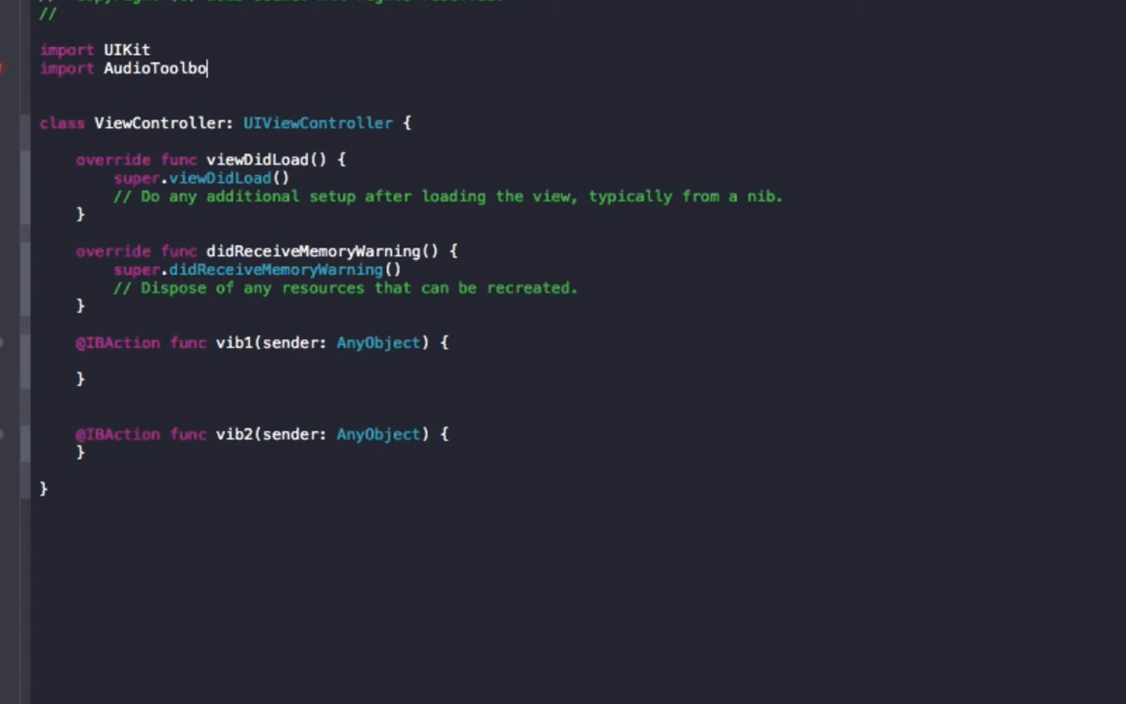
type("x // Vi")
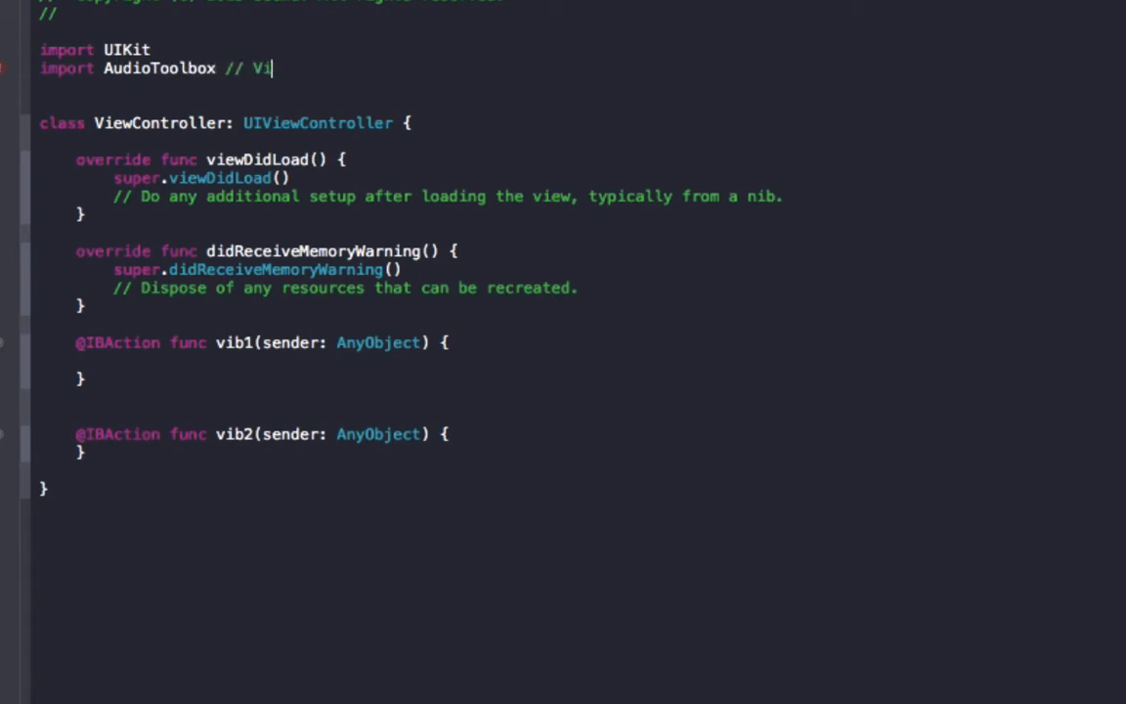
type("brate the iPhone")
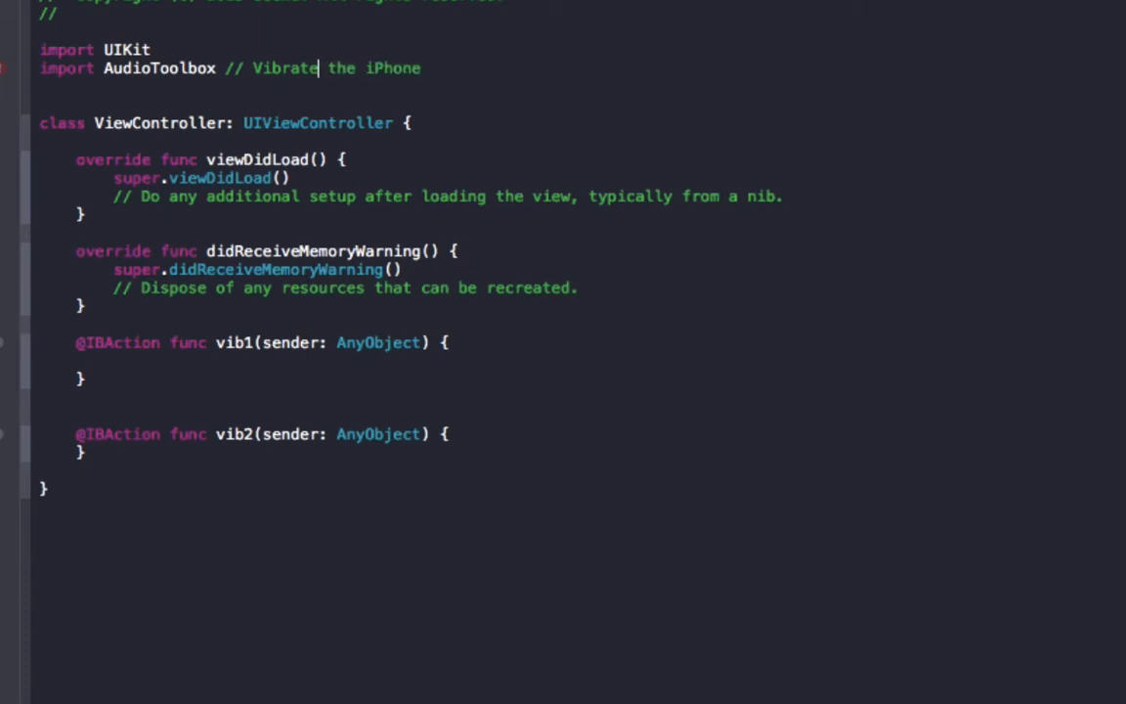
type("Needed")
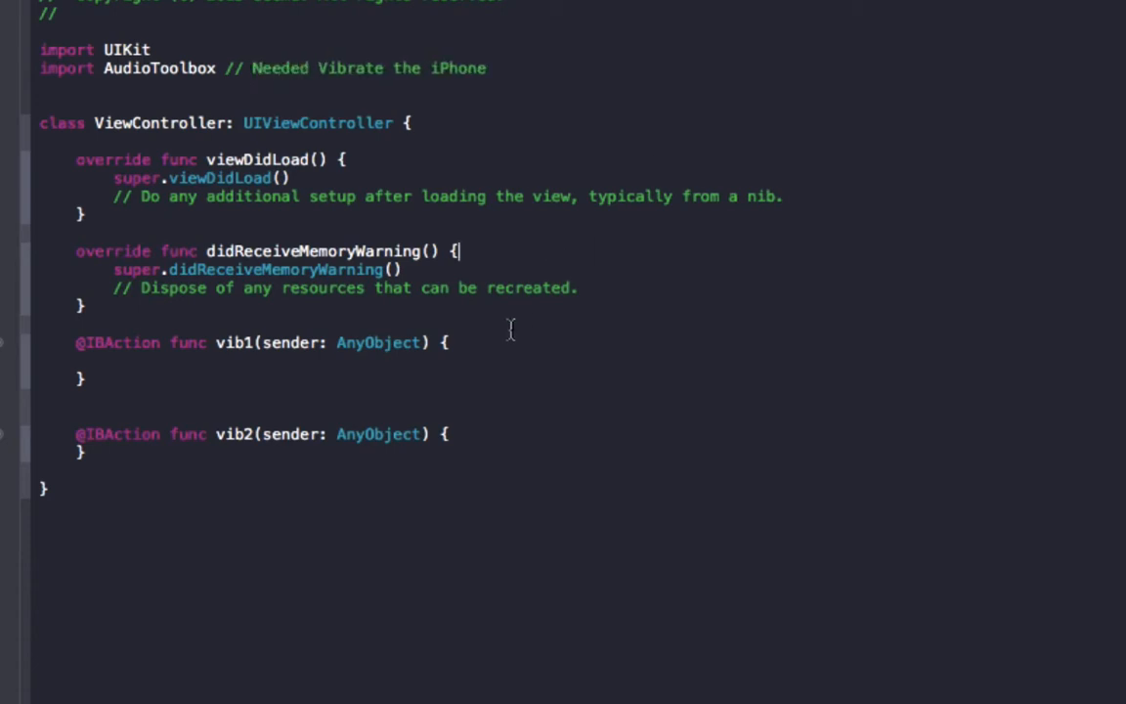
mouse_move(401, 352)
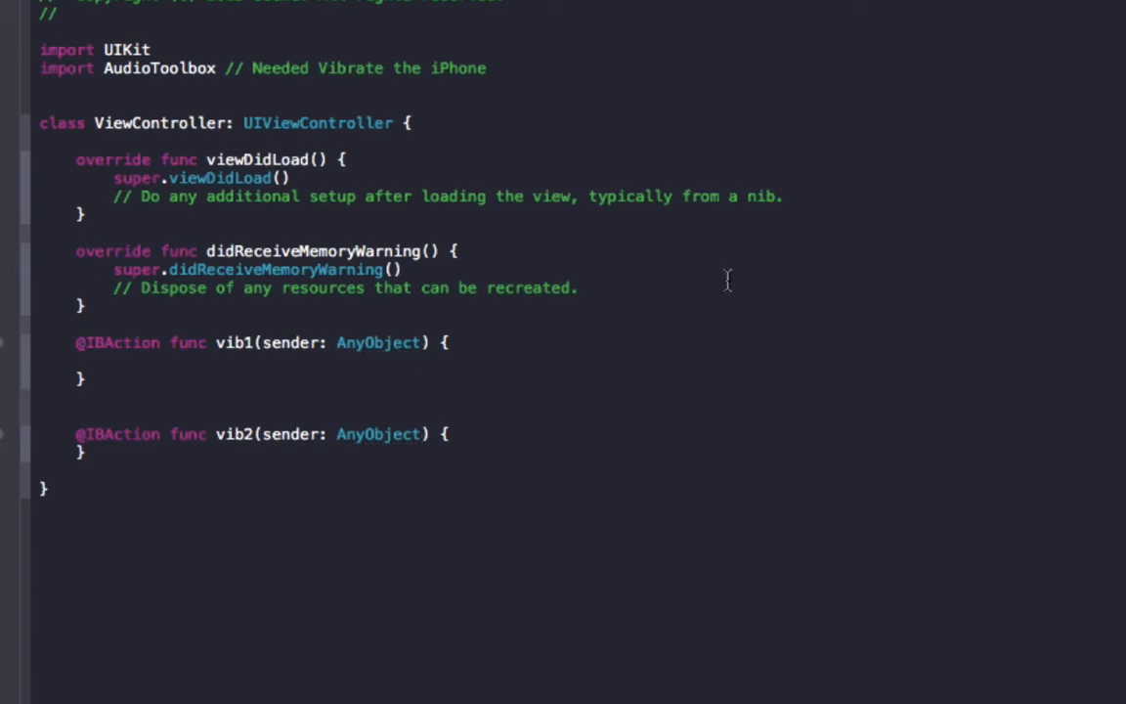
Step: In vib1, call AudioServicesPlayAlertSound(SystemSoundID(kSystemSoundID_Vibrate))
type("AUdi")
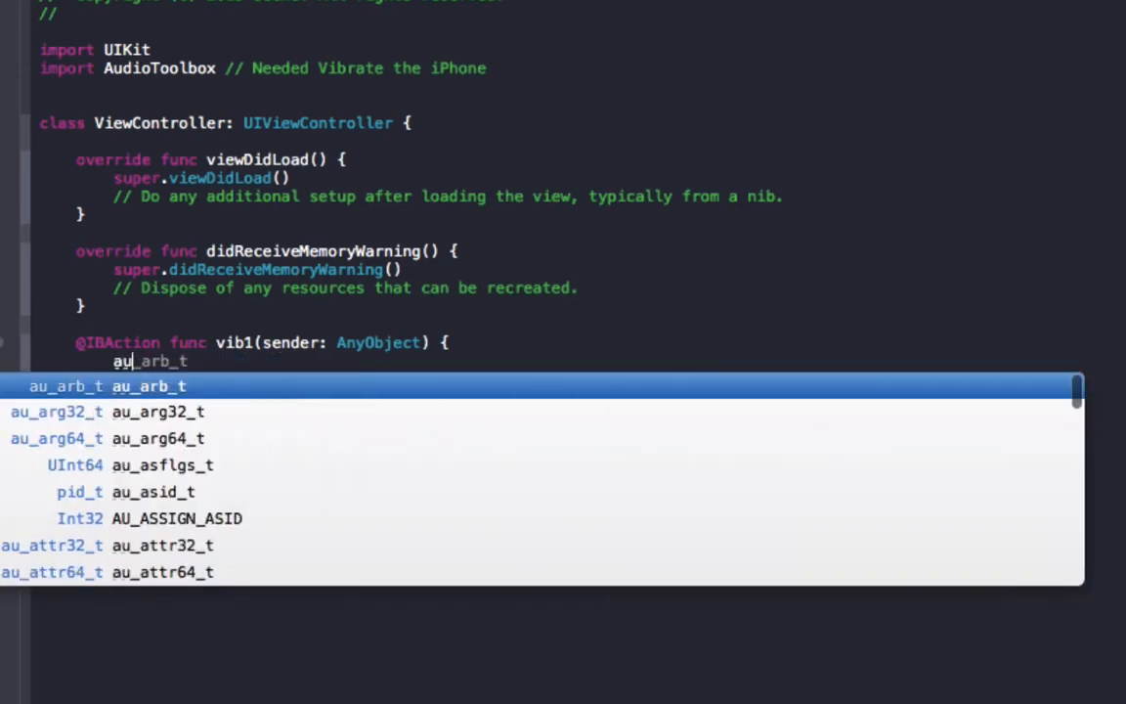
type("AUDIO")
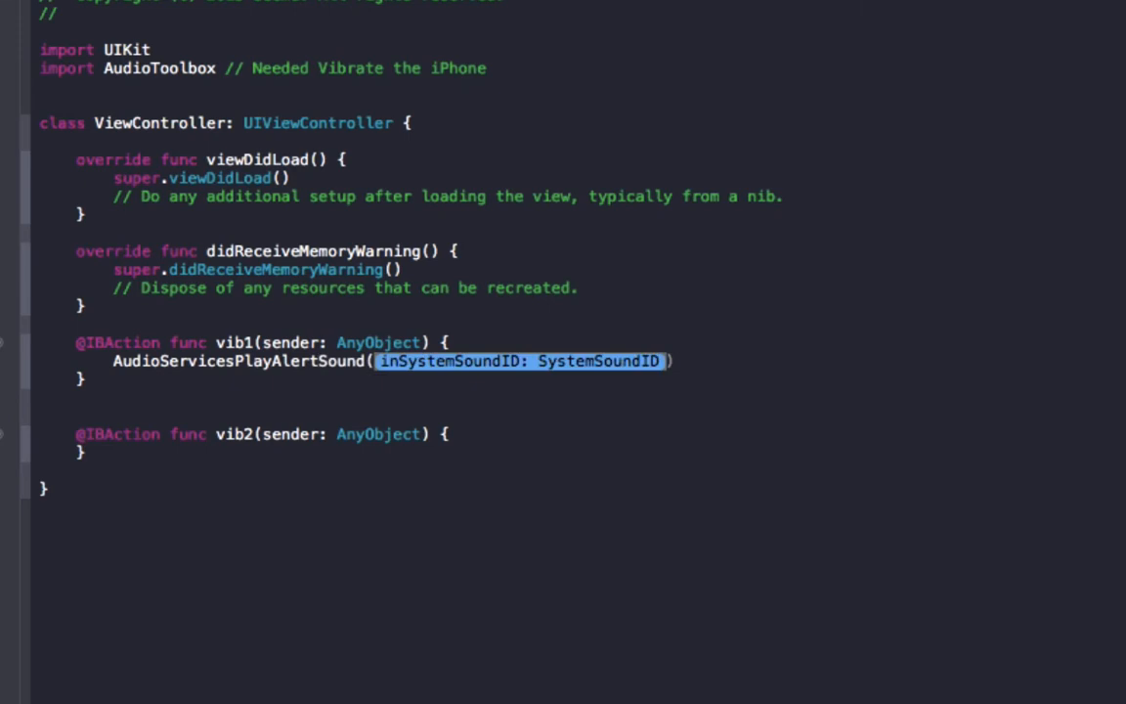
type("System")
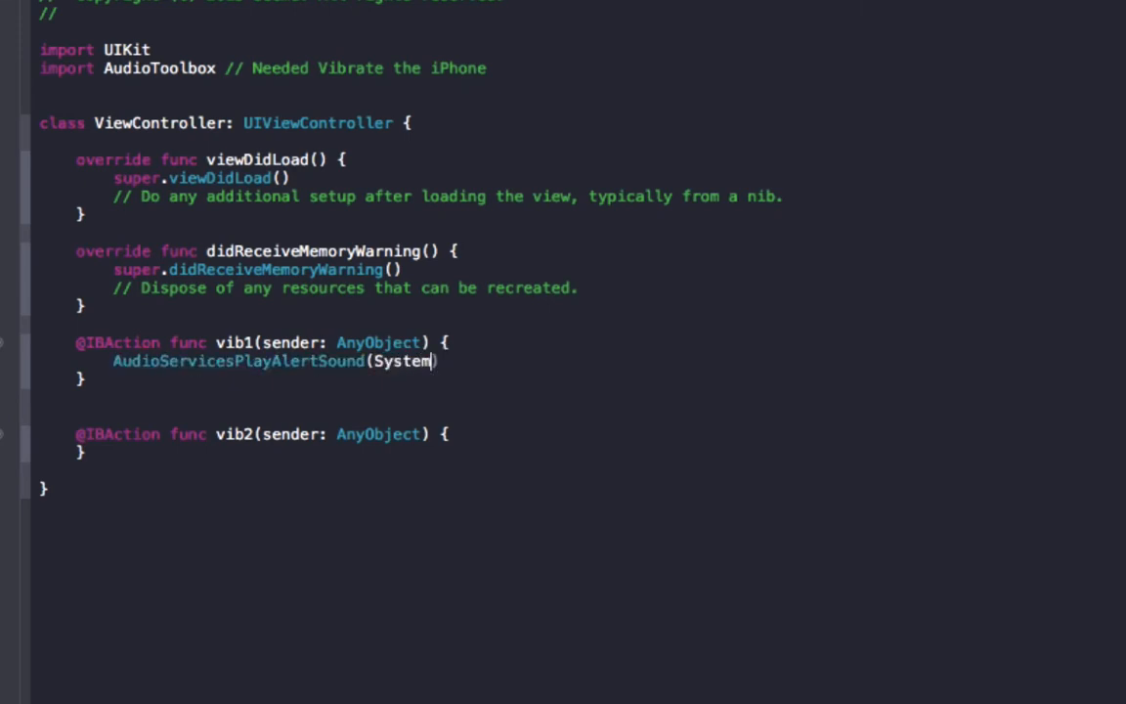
type("SoundIF(")
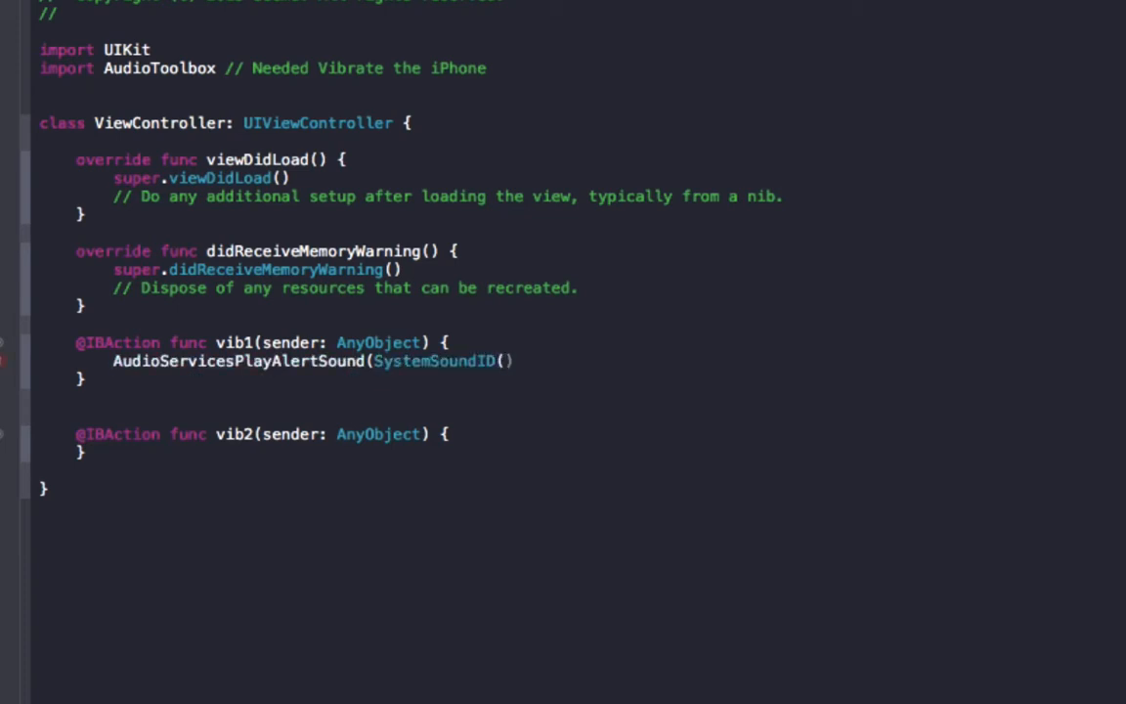
type("kSystemSoundID_Vibrate")
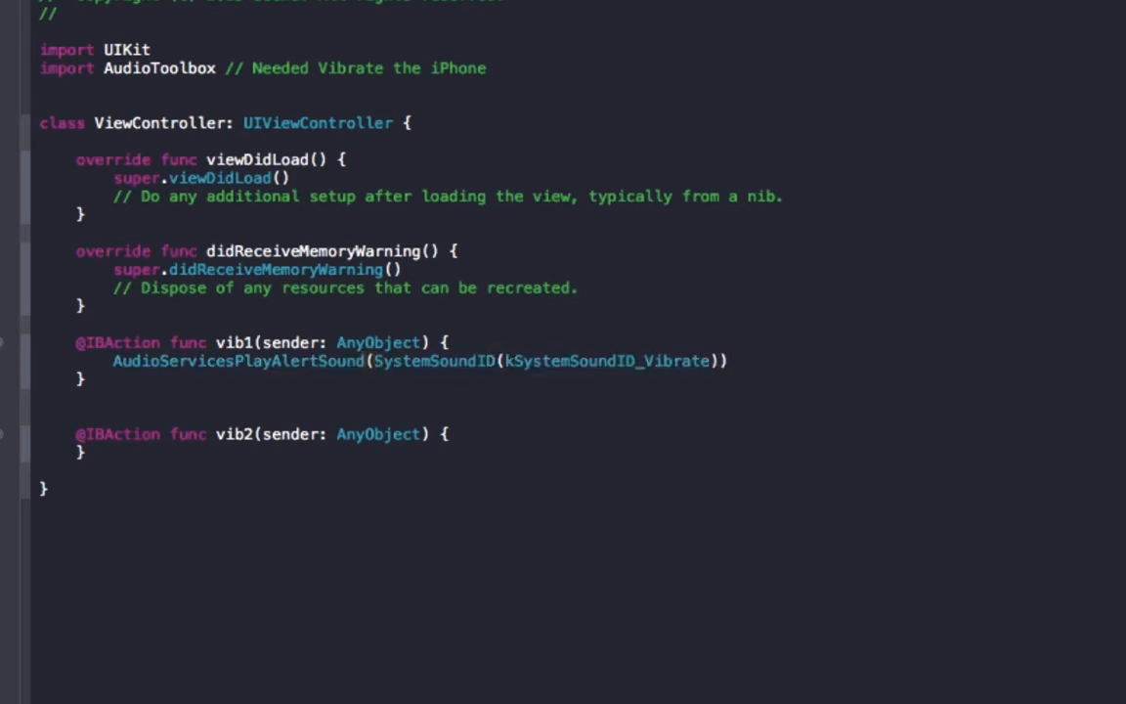
Step: Comment that vib1 plays vibrate, but plays a sound instead on devices without vibration
type("// Plays a")
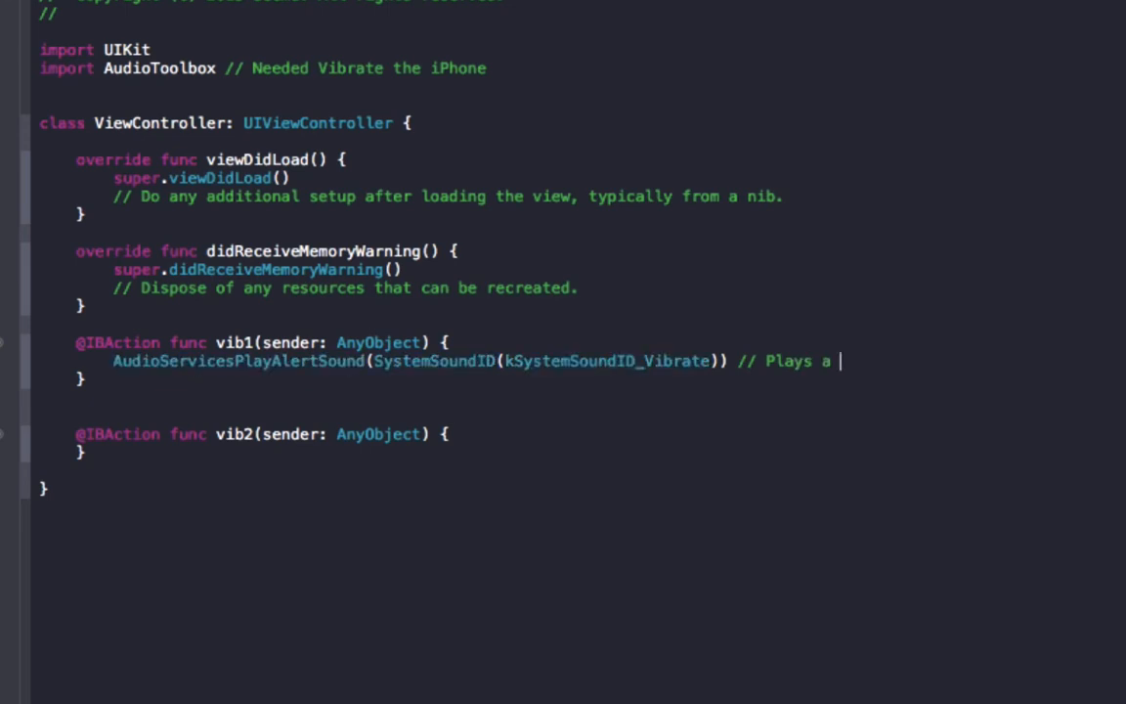
type("vibrate")
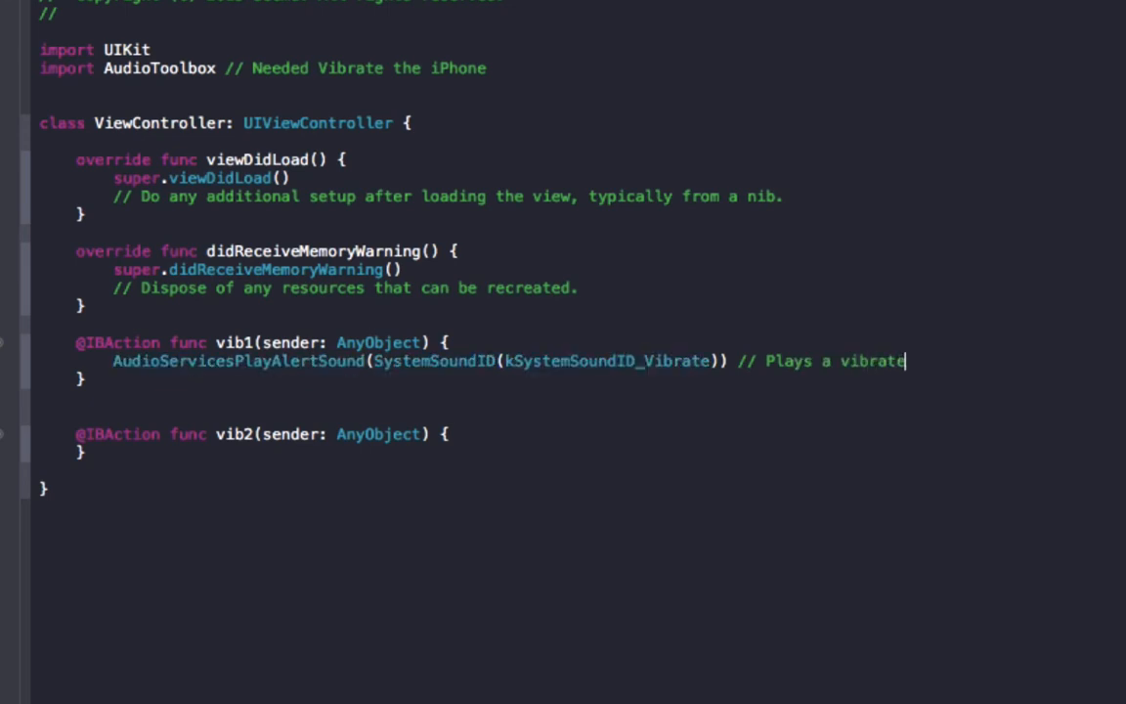
type(",")
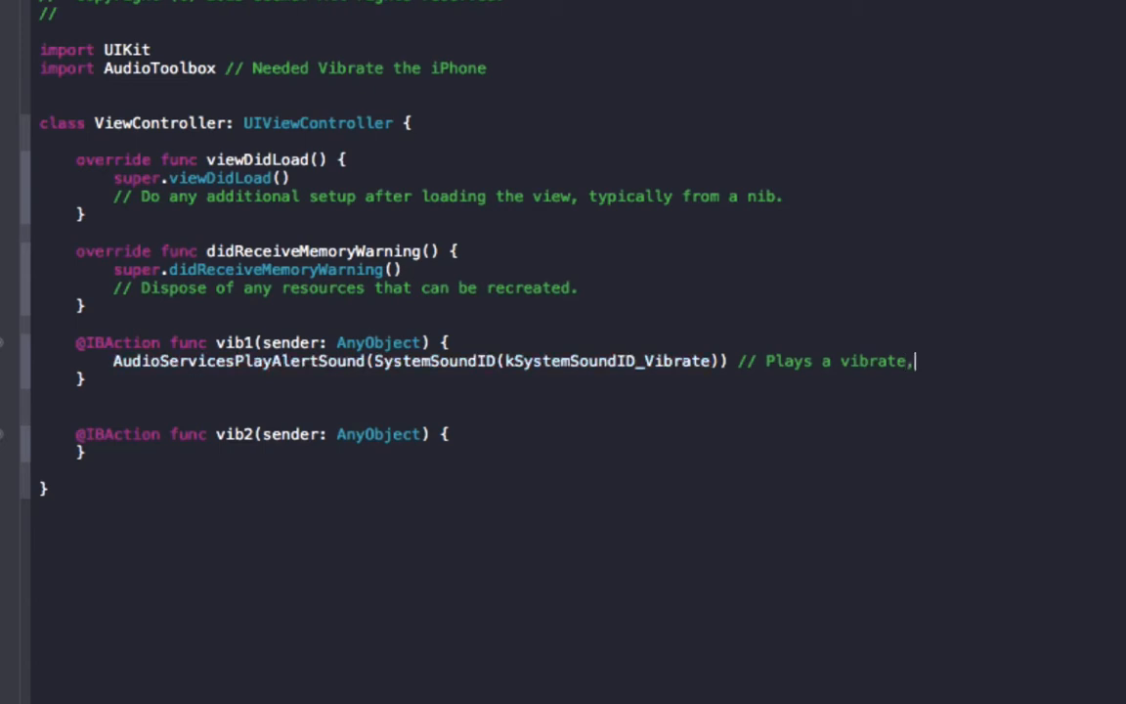
type("but")
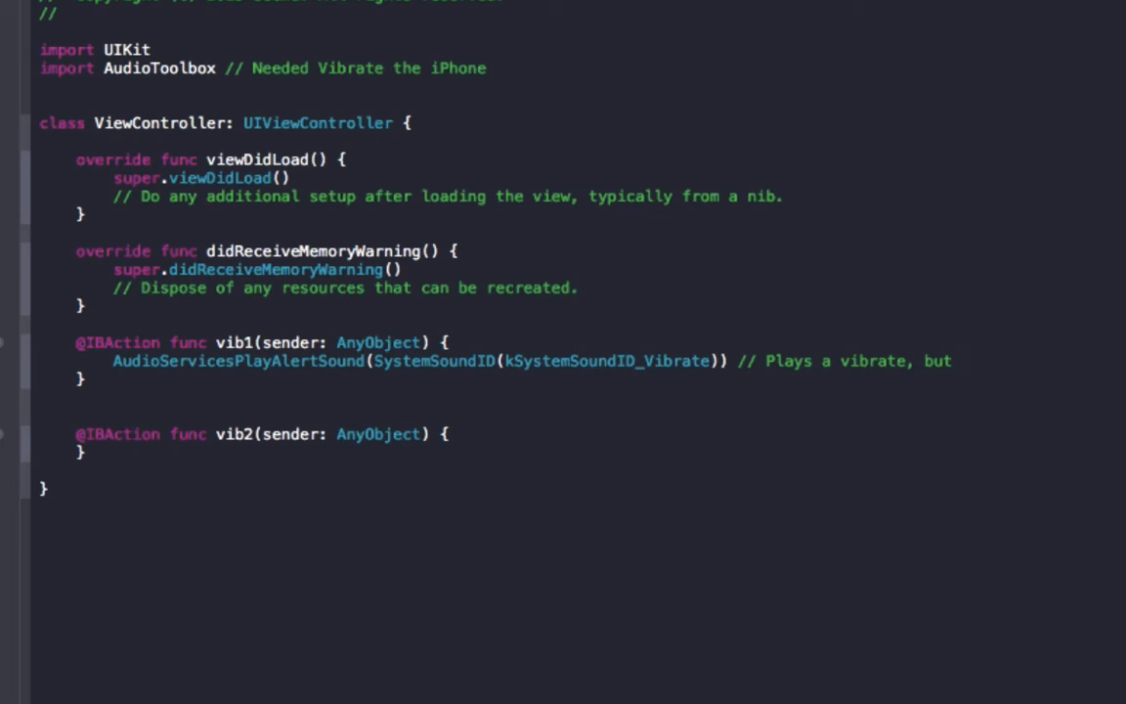
type("pl")
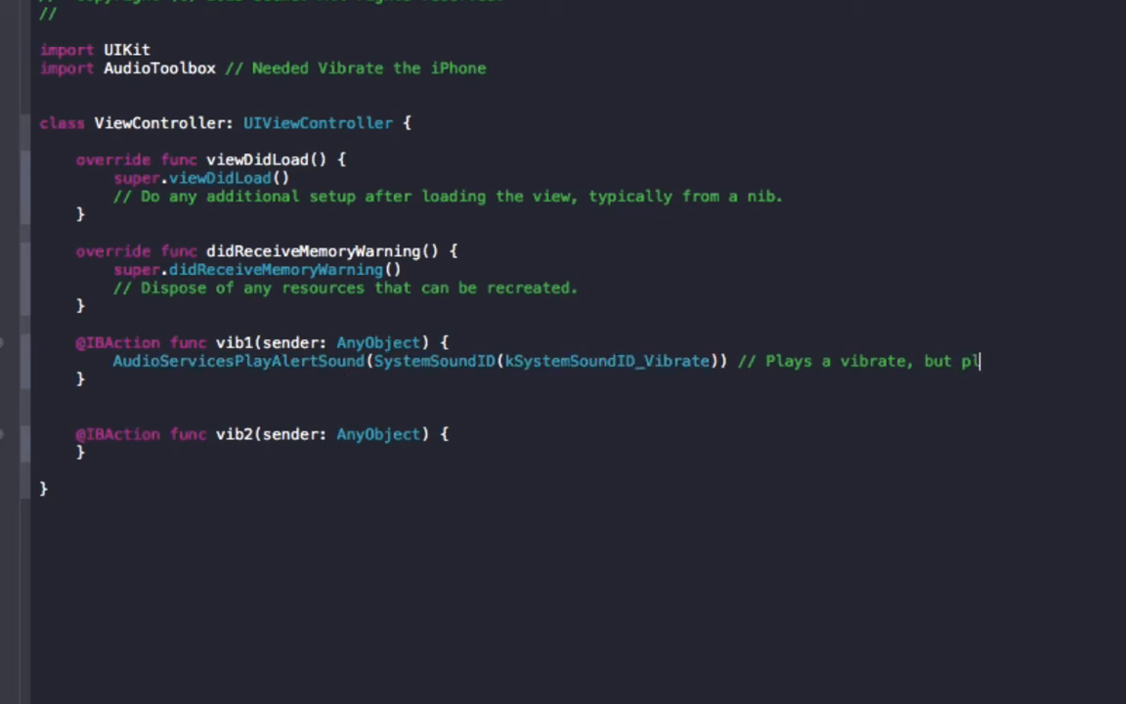
type("ays a sound inst")
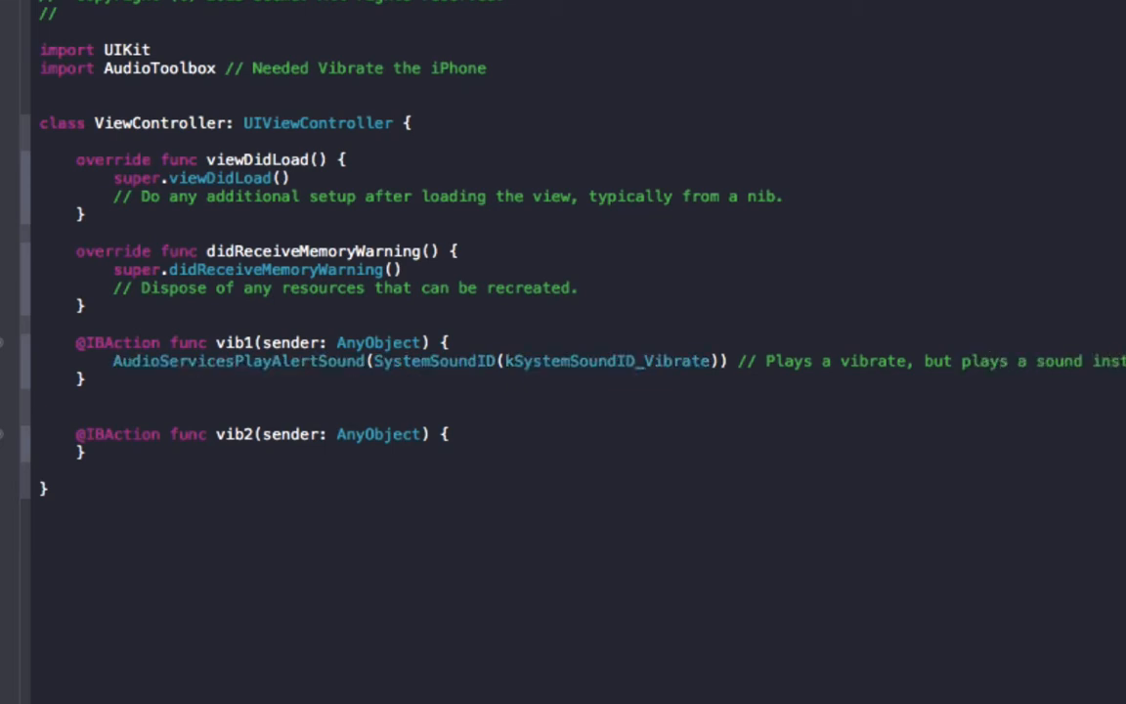
type("device does not support i")
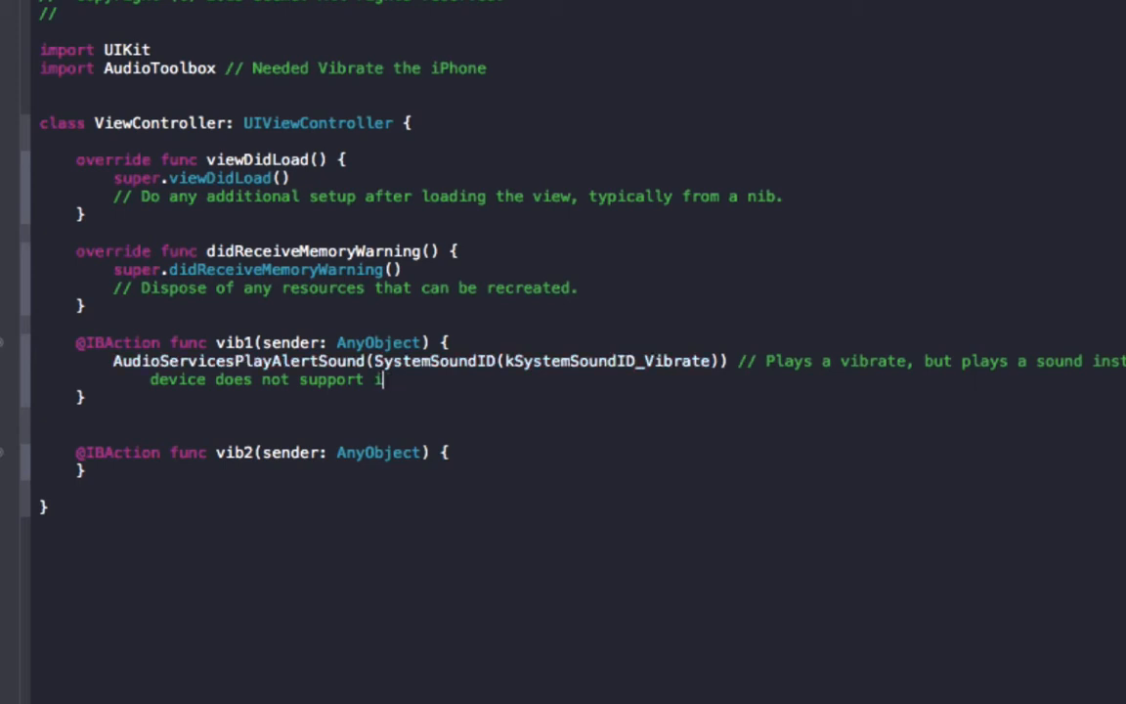
type("vibra")
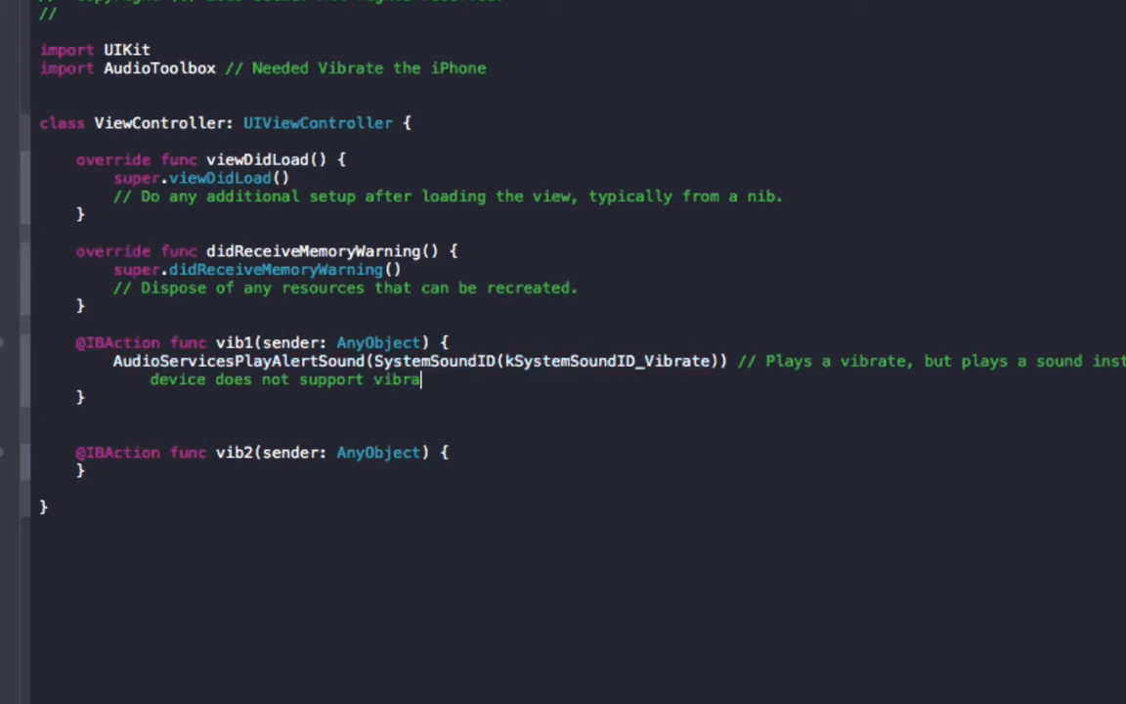
type("tion")
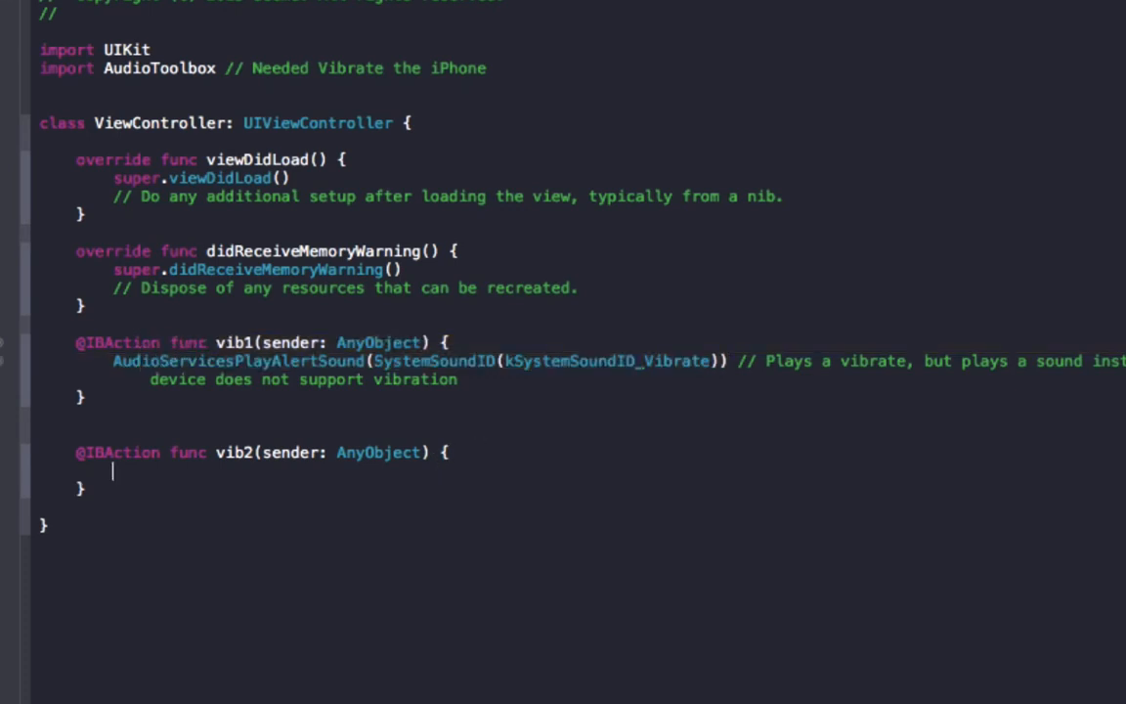
Step: Add AudioServicesPlaySystemSound(SystemSoundID(kSystemSoundID_Vibrate)) to vib2 with comment 'Plays vibrate only'
type("AudioServicesPlayAlertSound")
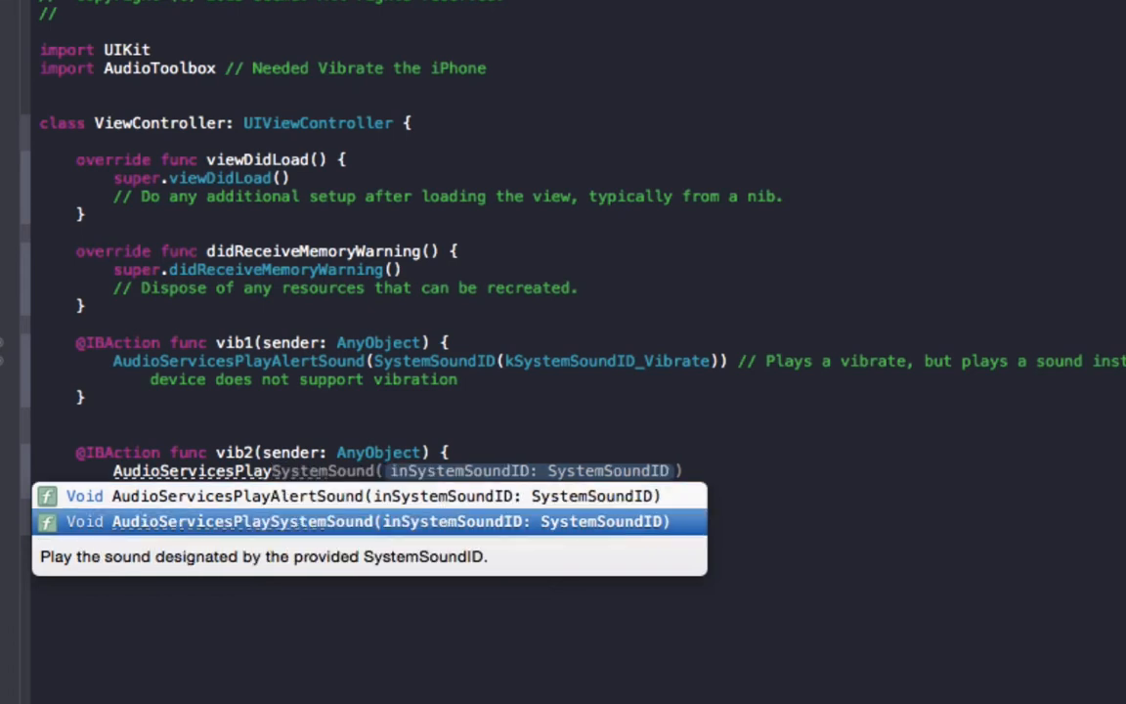
left_click(376, 522)
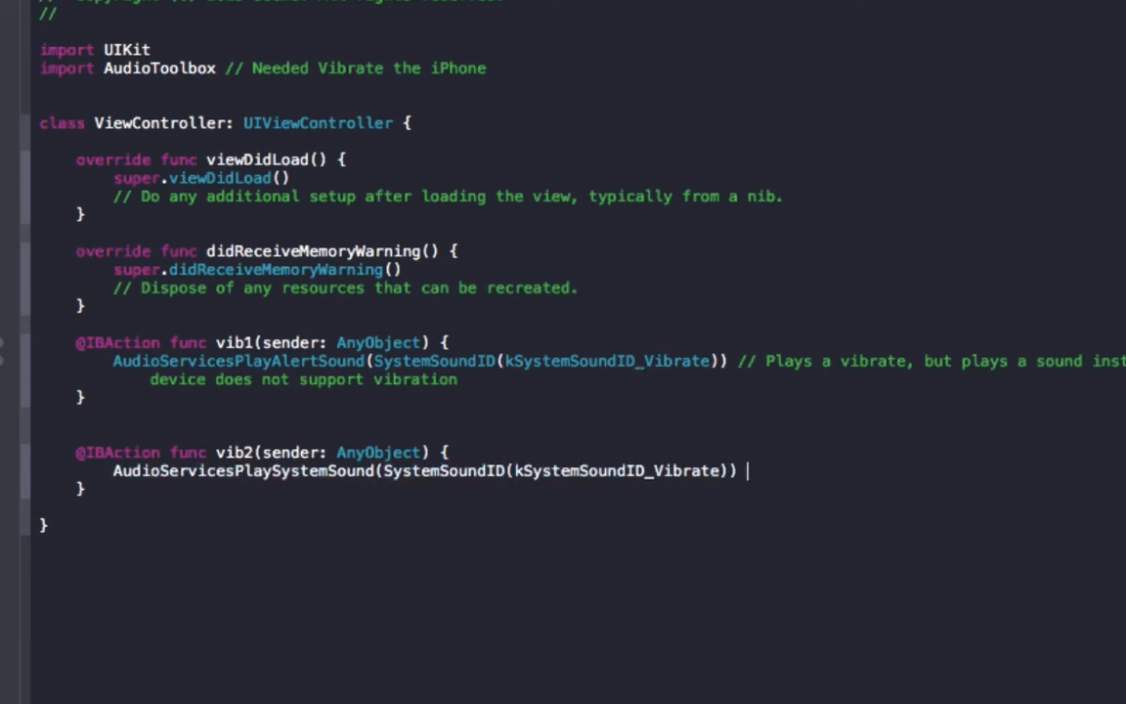
type("// Plays vibrate only")
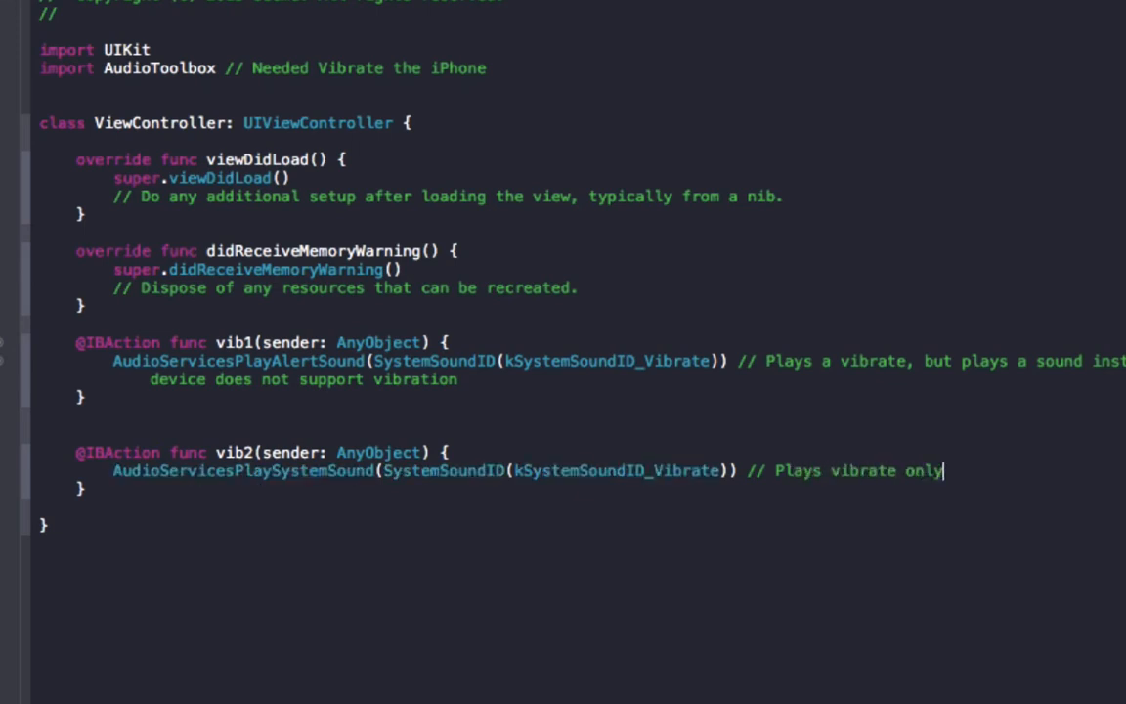
mouse_move(664, 428)
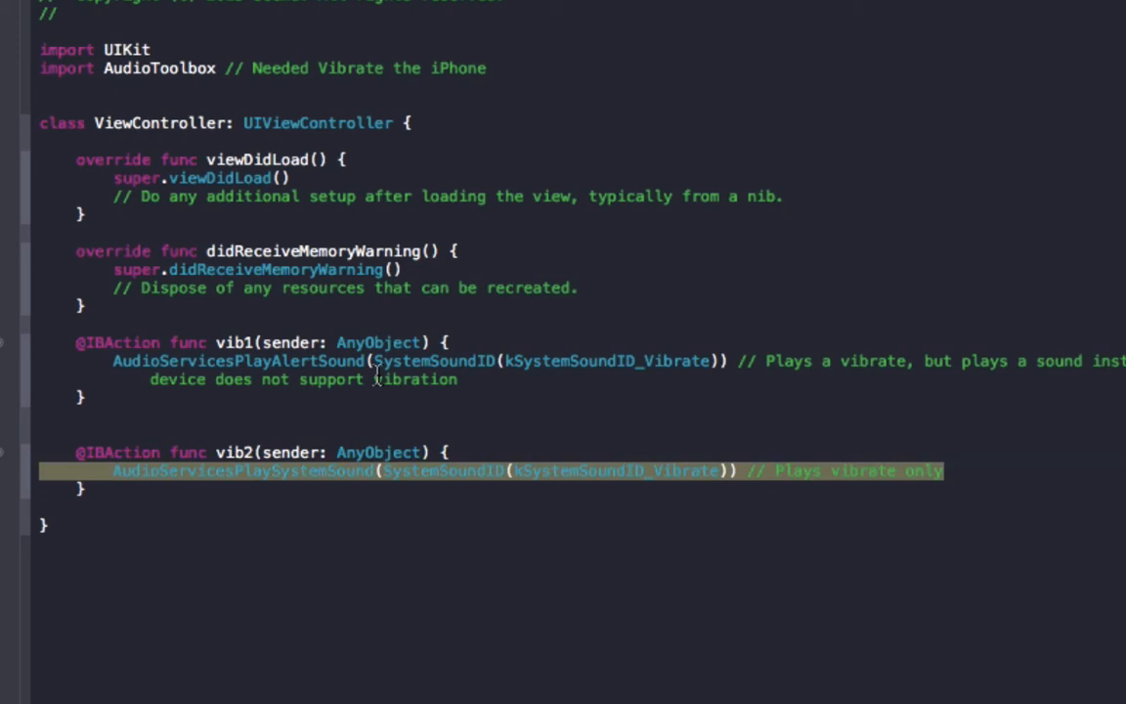
mouse_move(1034, 479)
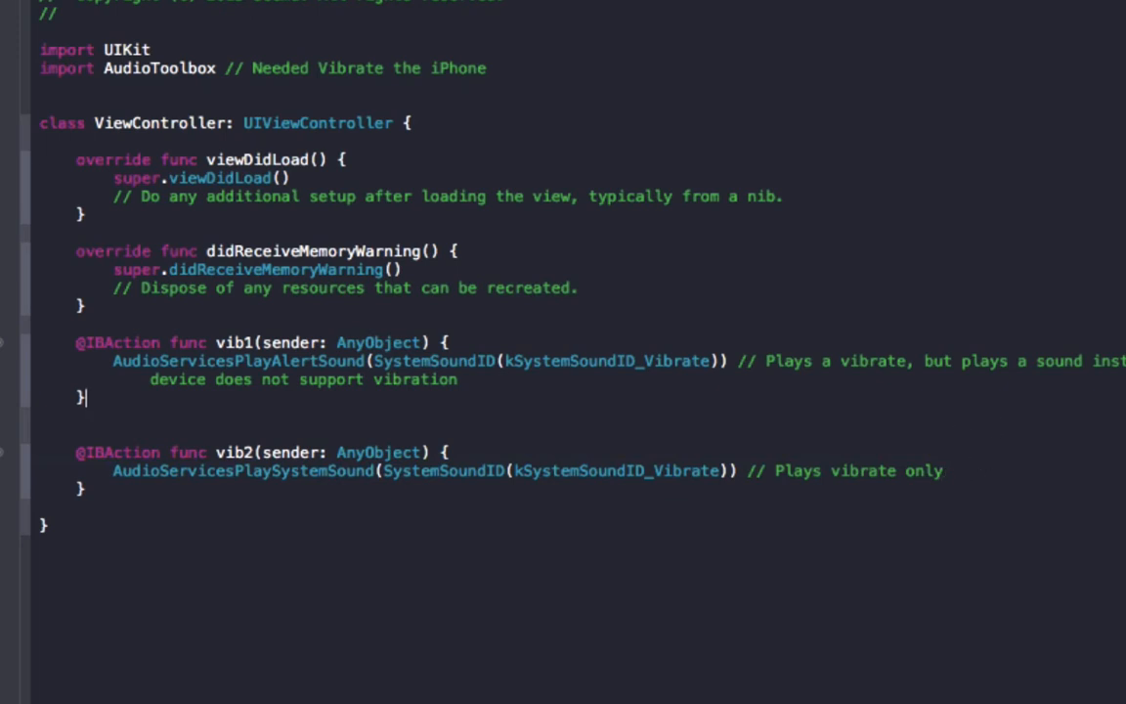
left_click(382, 361)
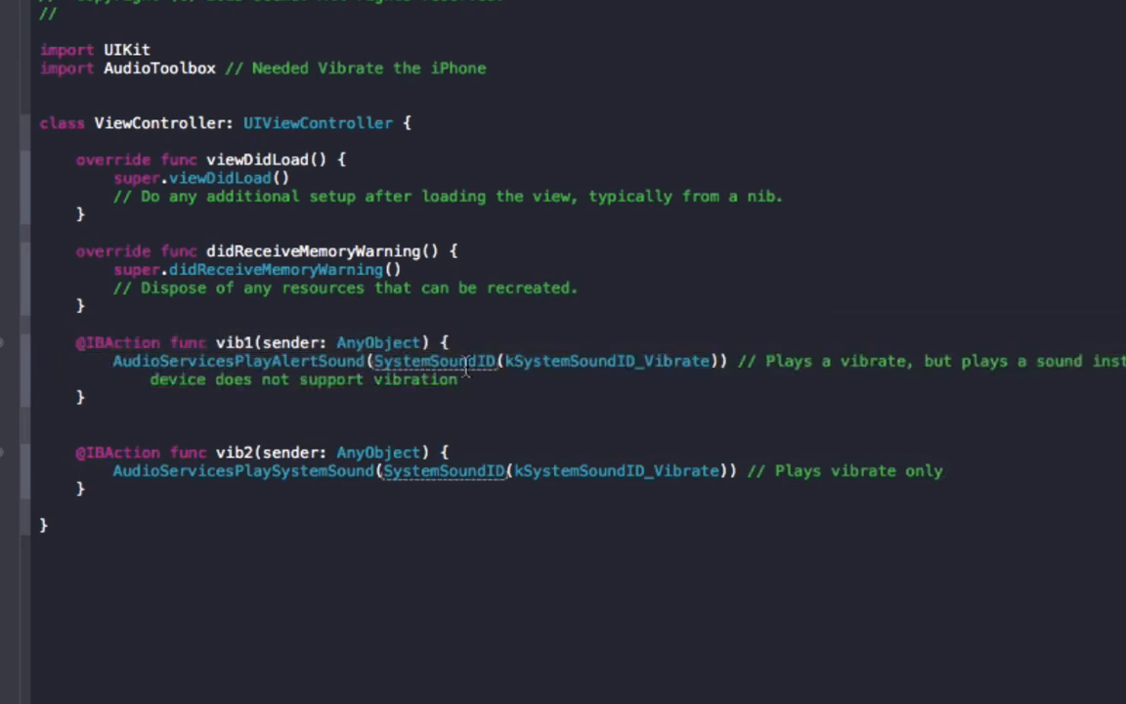
left_click(459, 381)
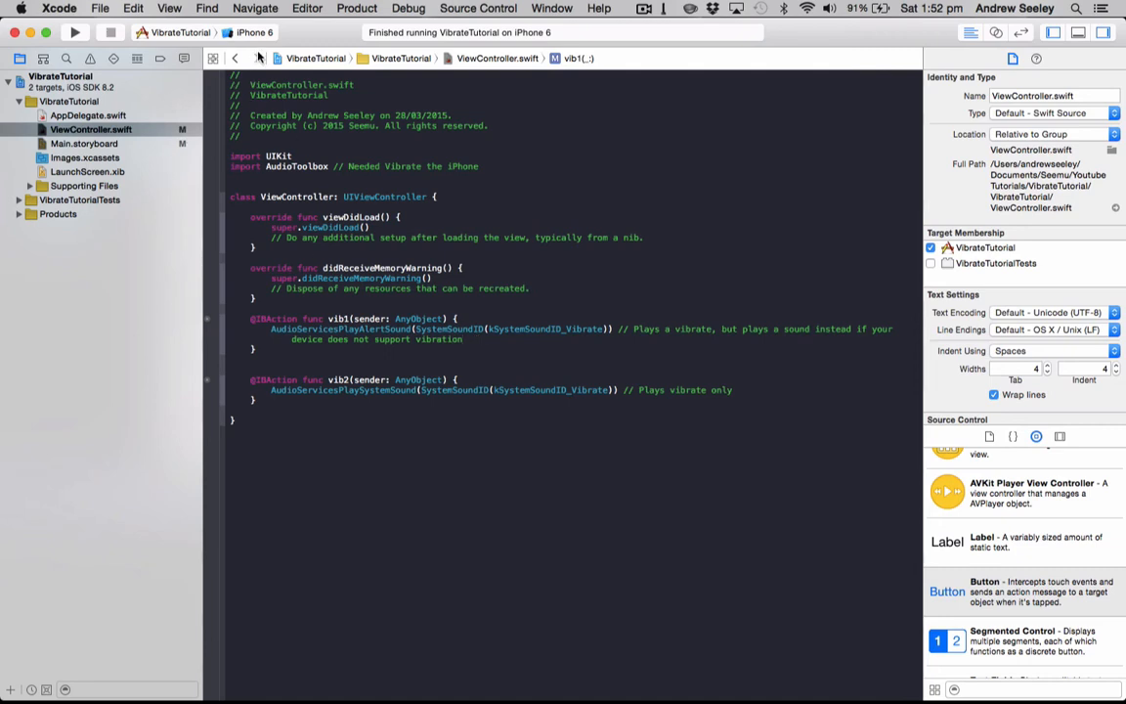
Step: Open the toolbar device selector to list the available simulator devices
left_click(257, 33)
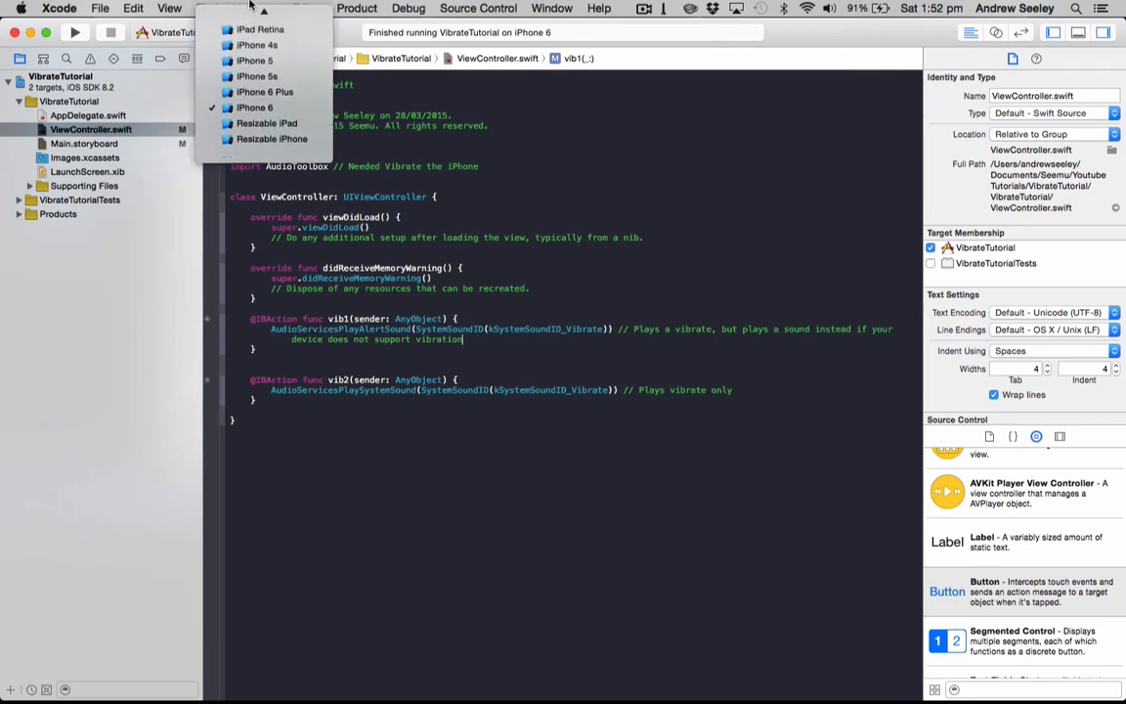